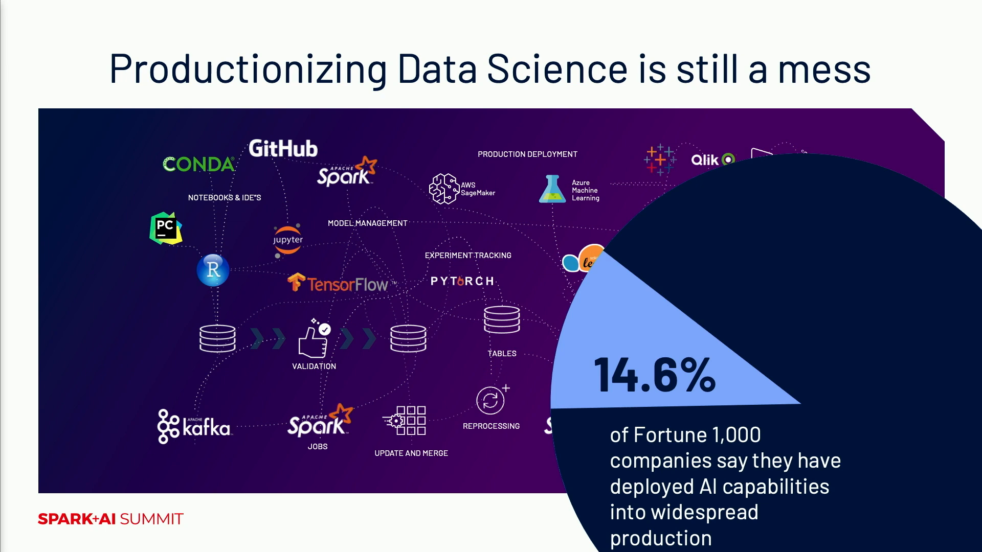
Step: Advance the slide and switch the left sidebar from Workspace users to the Projects browser
key(Right)
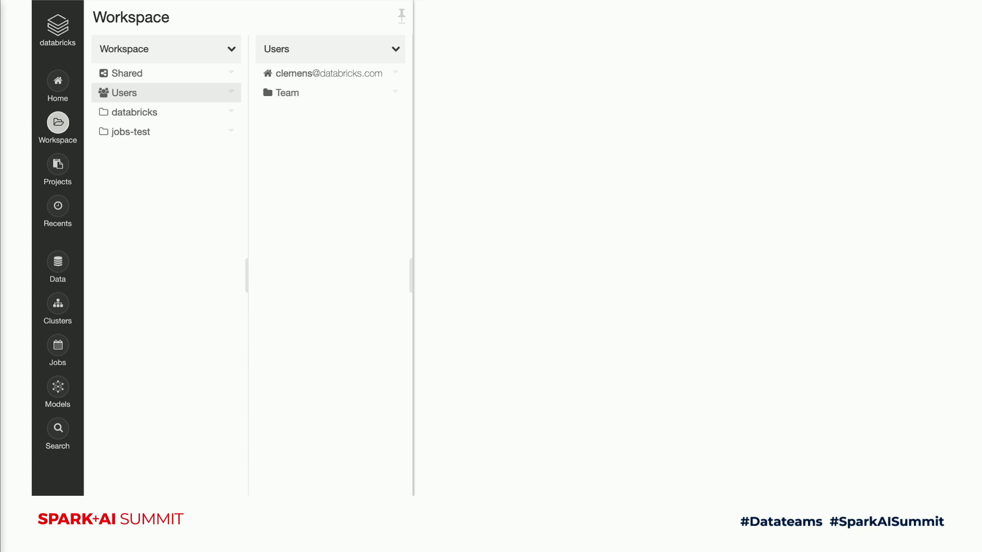
click(57, 163)
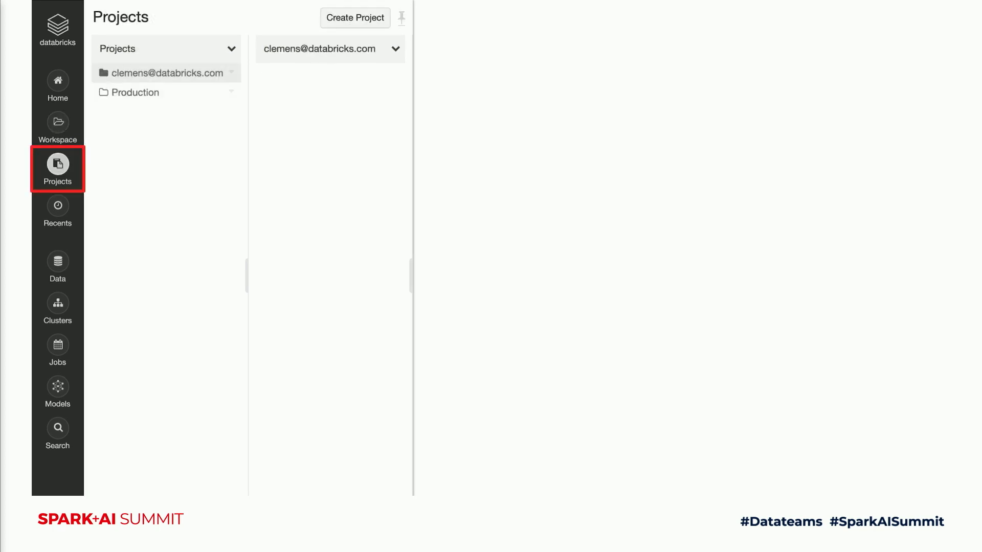
click(354, 17)
text(https://github.com/clemens-db/projects-keynote)
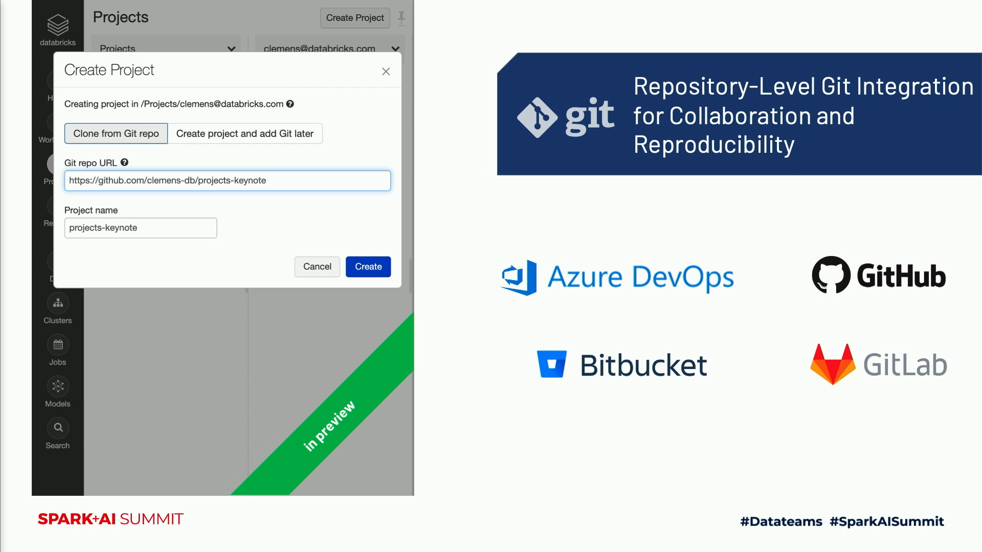
Step: Start creating a new project by cloning the projects-keynote Git repository
click(367, 267)
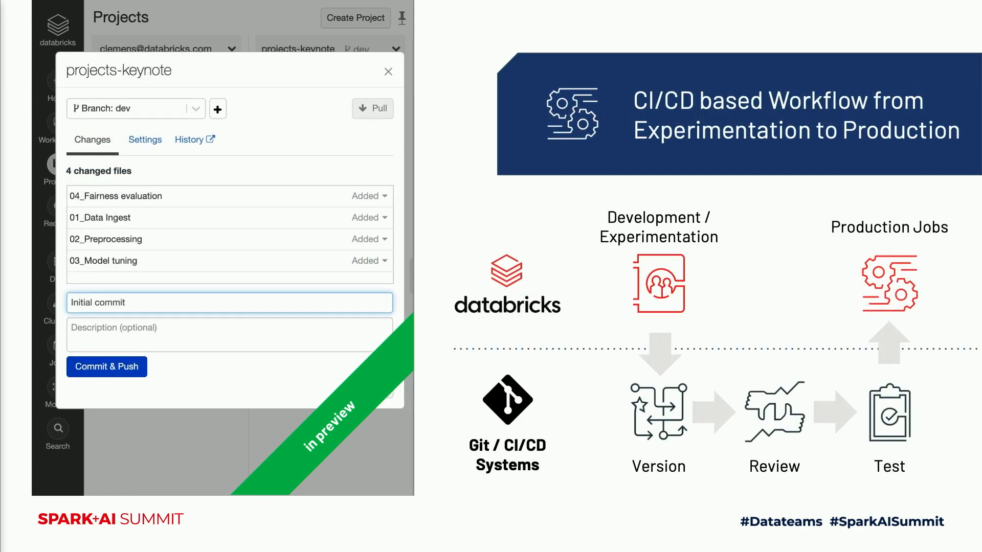